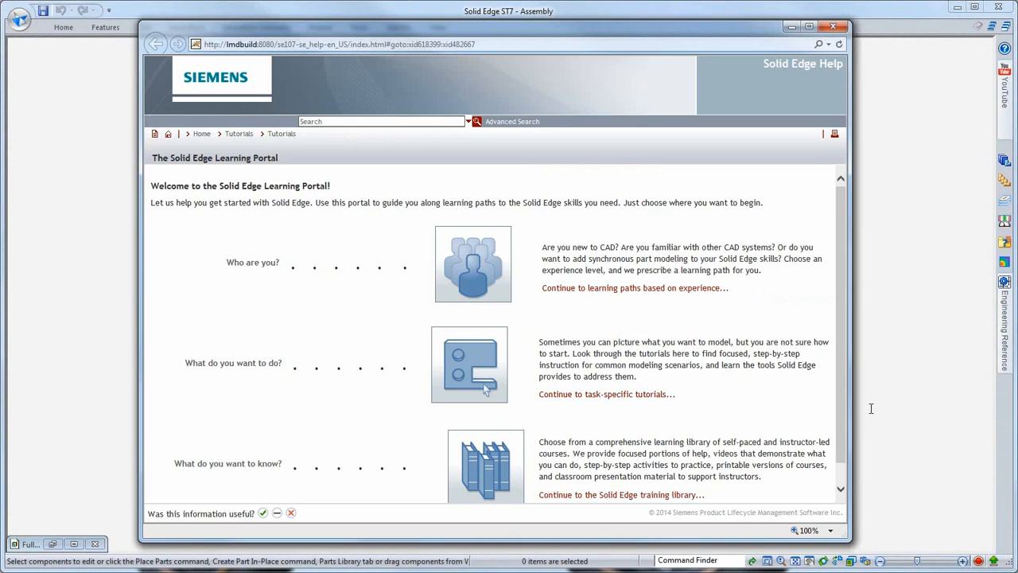
pyautogui.moveTo(534, 398)
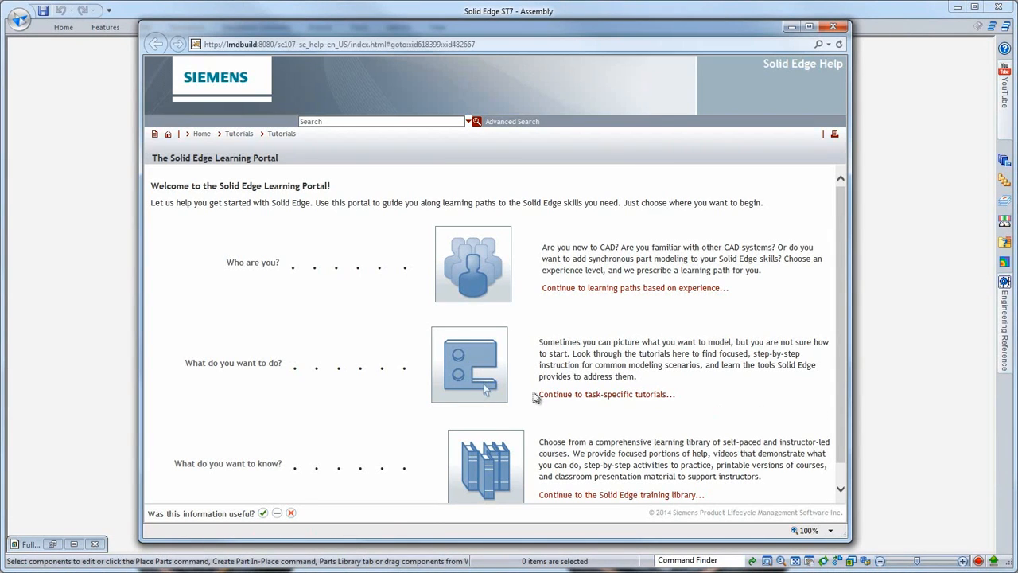
# Step: Browse the Solid Edge training course list, then open the Solid Edge Community website from the Start screen
pyautogui.click(606, 394)
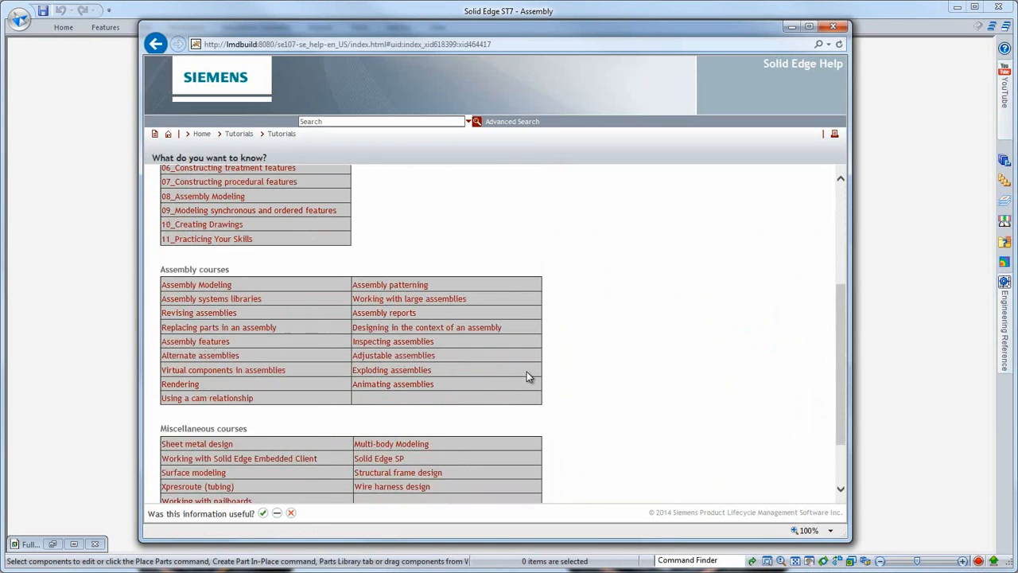
pyautogui.scroll(-3)
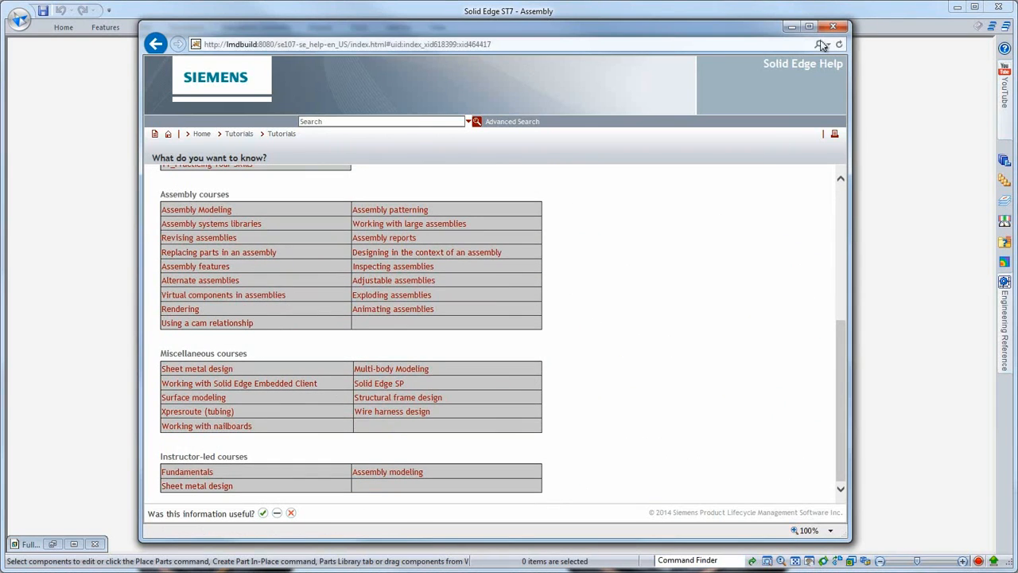
pyautogui.click(833, 25)
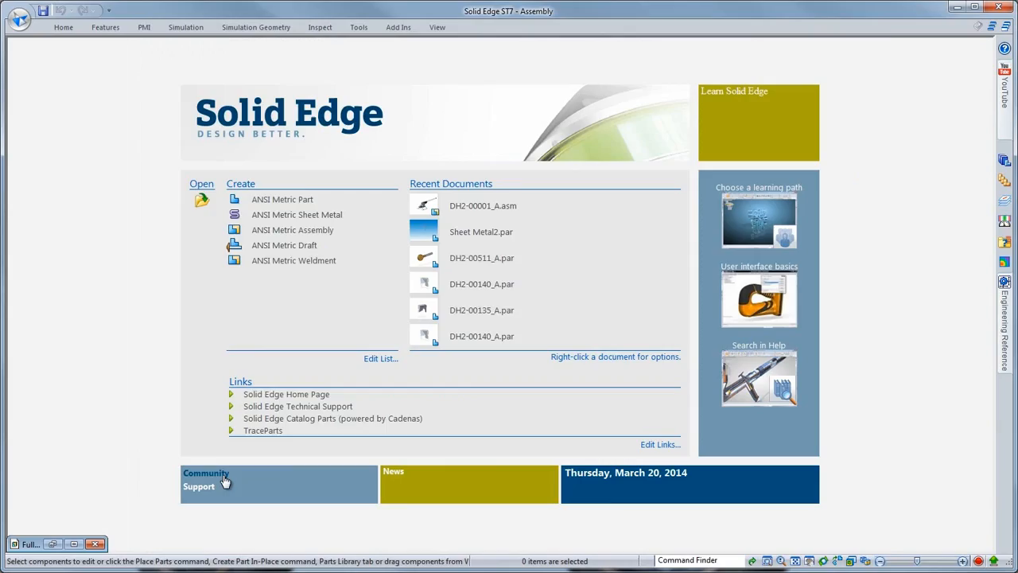
pyautogui.click(226, 480)
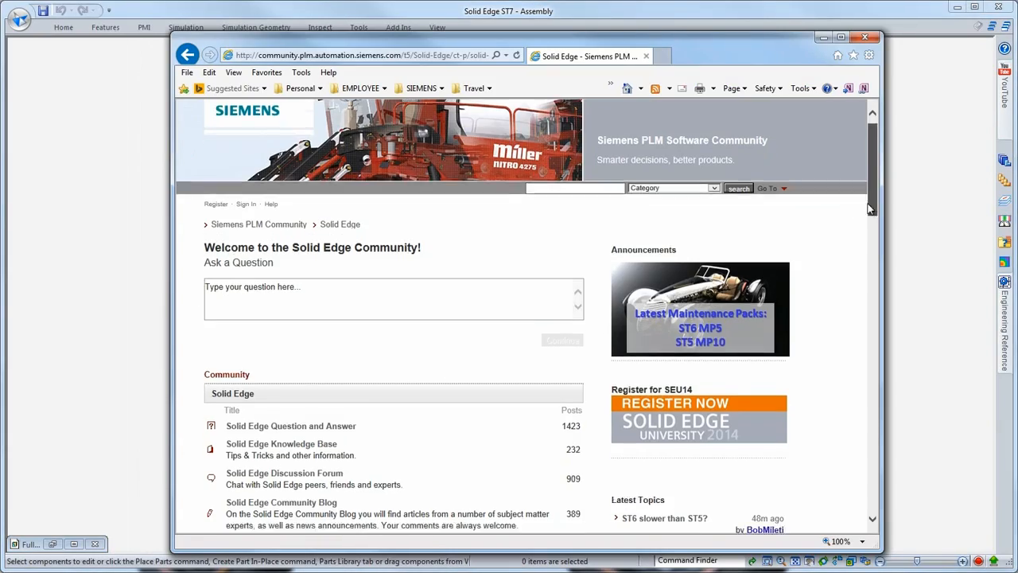
pyautogui.scroll(-3)
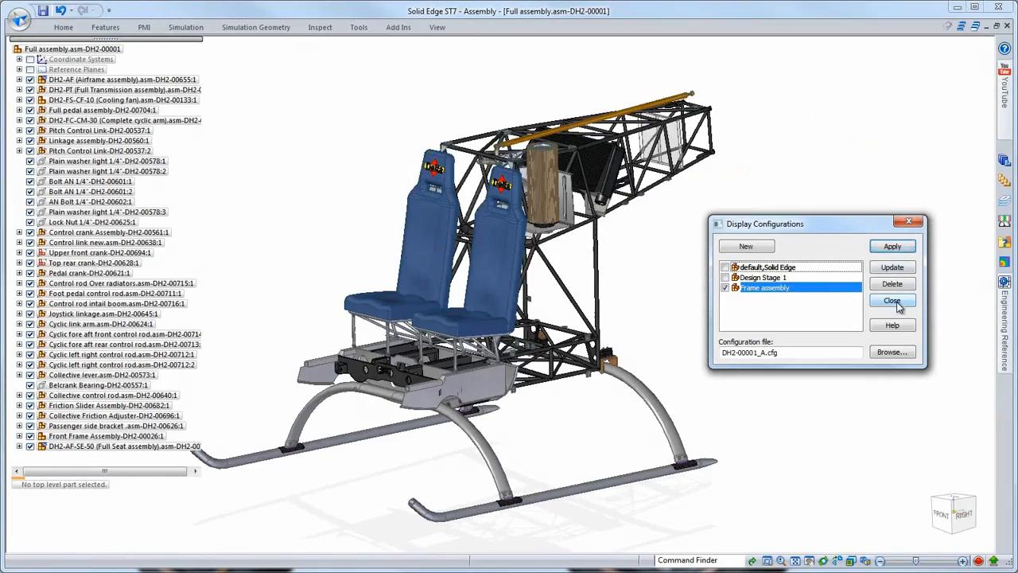
# Step: Dismiss Display Configurations and start Create Part In-Place near the helicopter seat frame
pyautogui.click(890, 300)
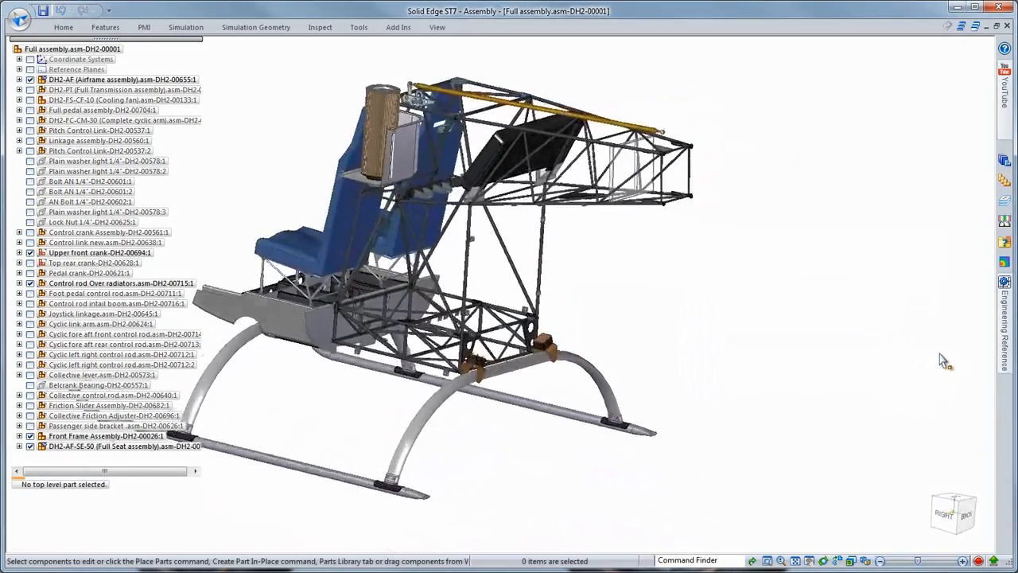
pyautogui.scroll(-3)
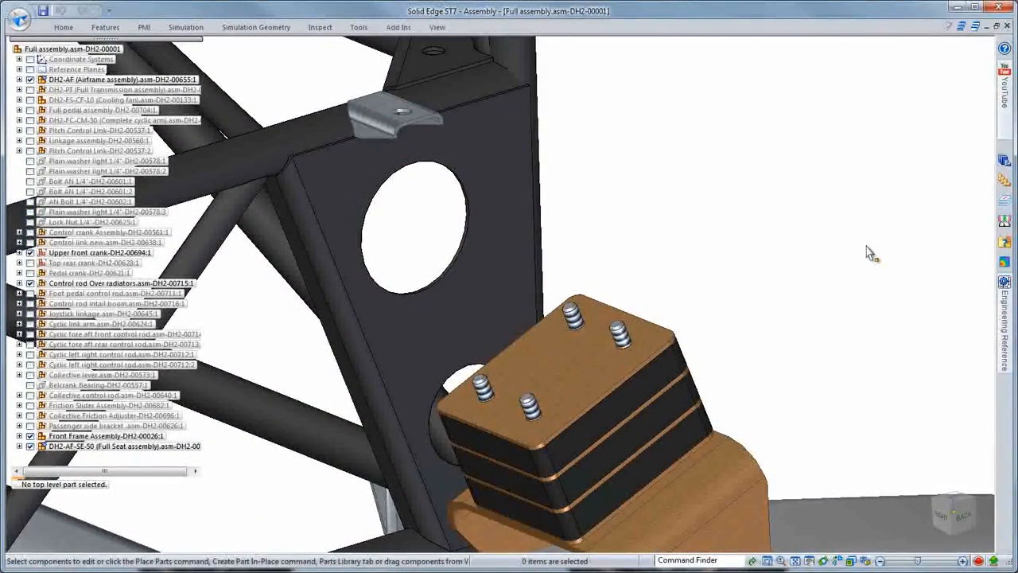
pyautogui.moveTo(888, 267)
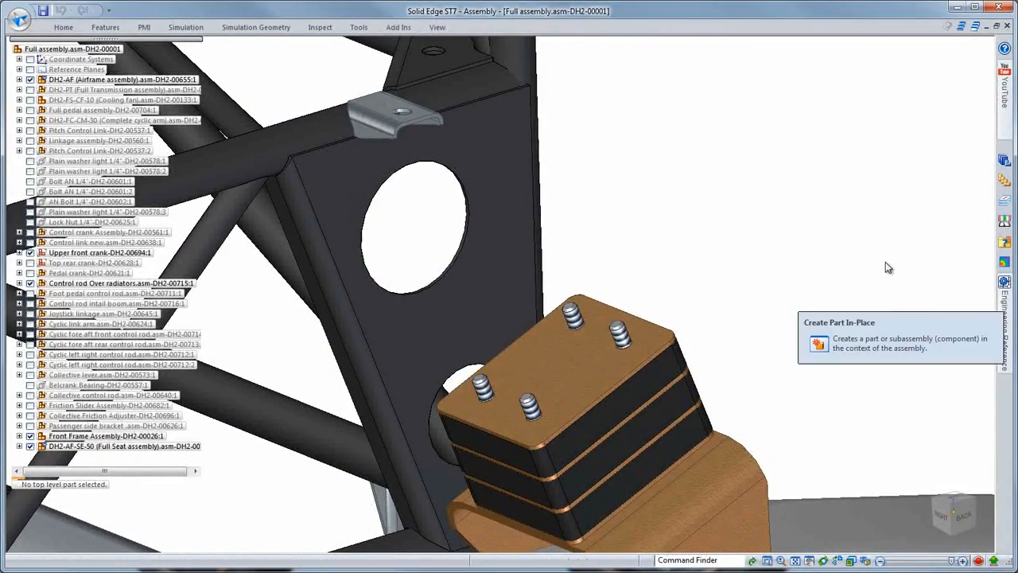
pyautogui.click(818, 343)
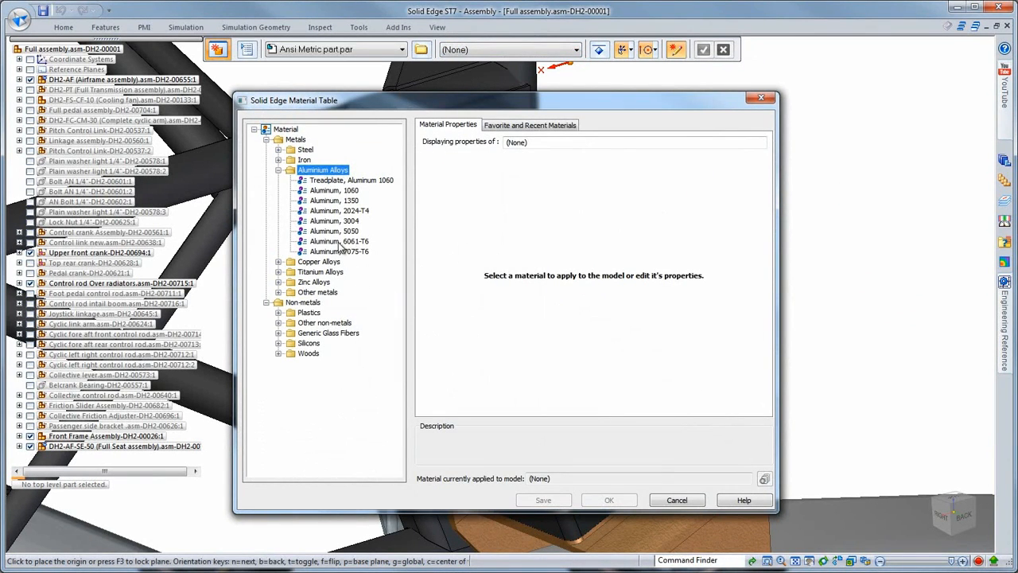
# Step: Assign plain Steel from Metals > Steel as the new in-place part's material
pyautogui.click(347, 321)
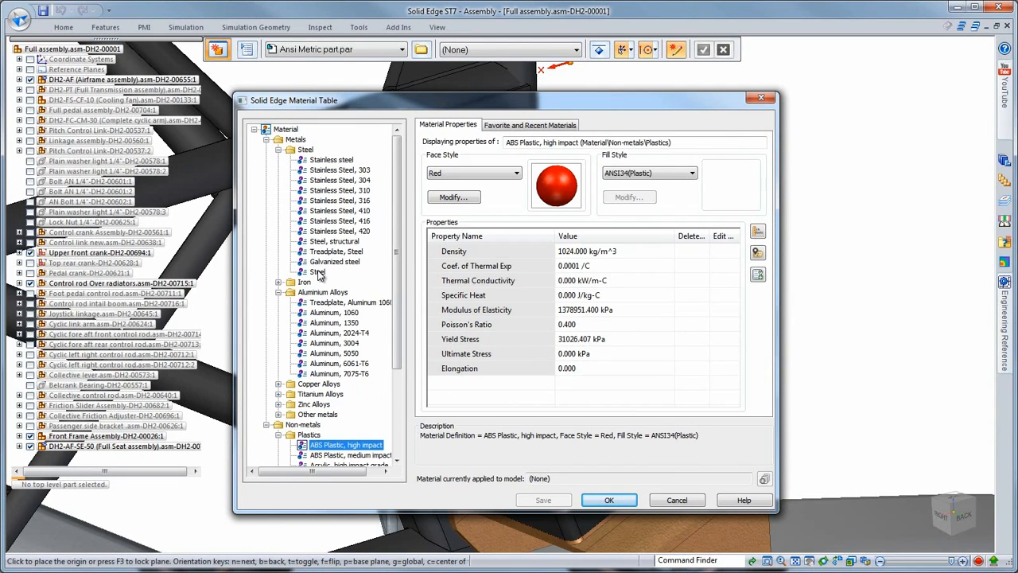
pyautogui.click(319, 272)
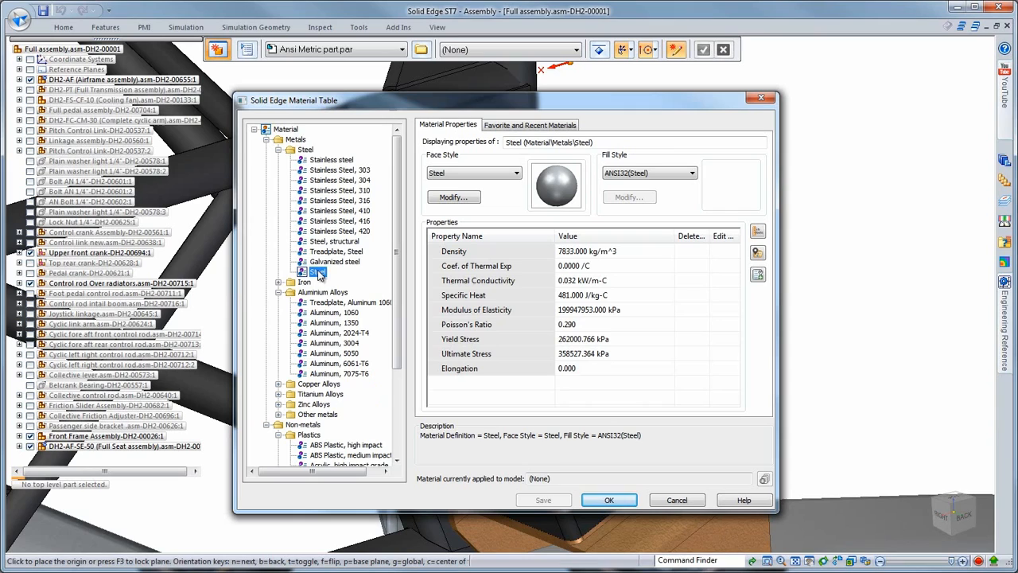
pyautogui.click(530, 124)
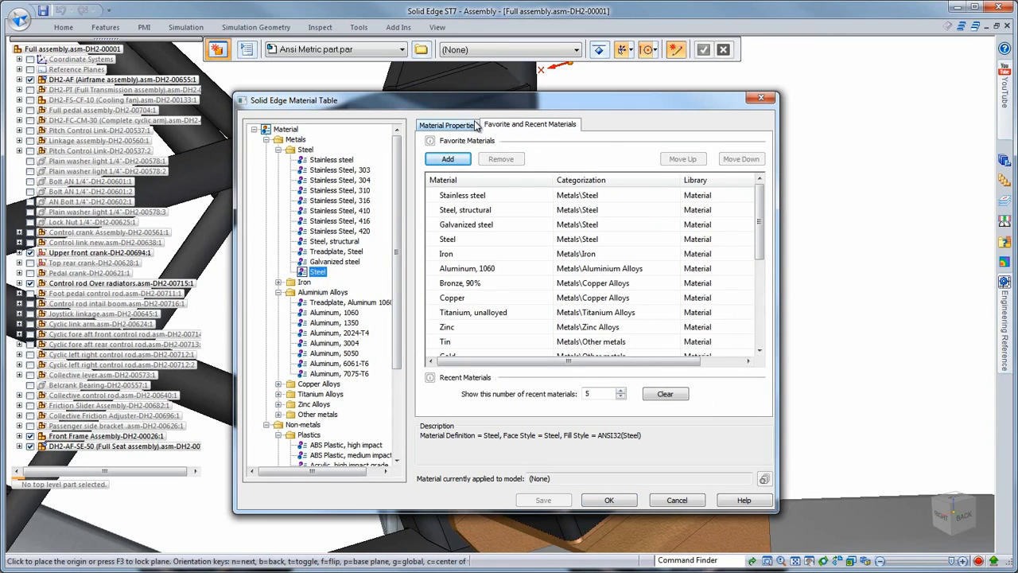
pyautogui.click(447, 124)
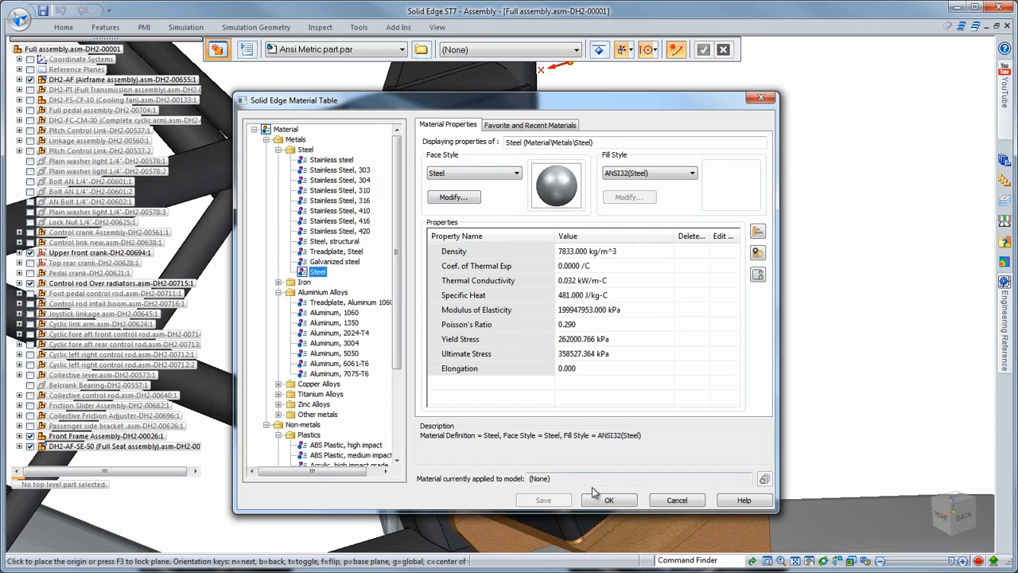
pyautogui.click(608, 500)
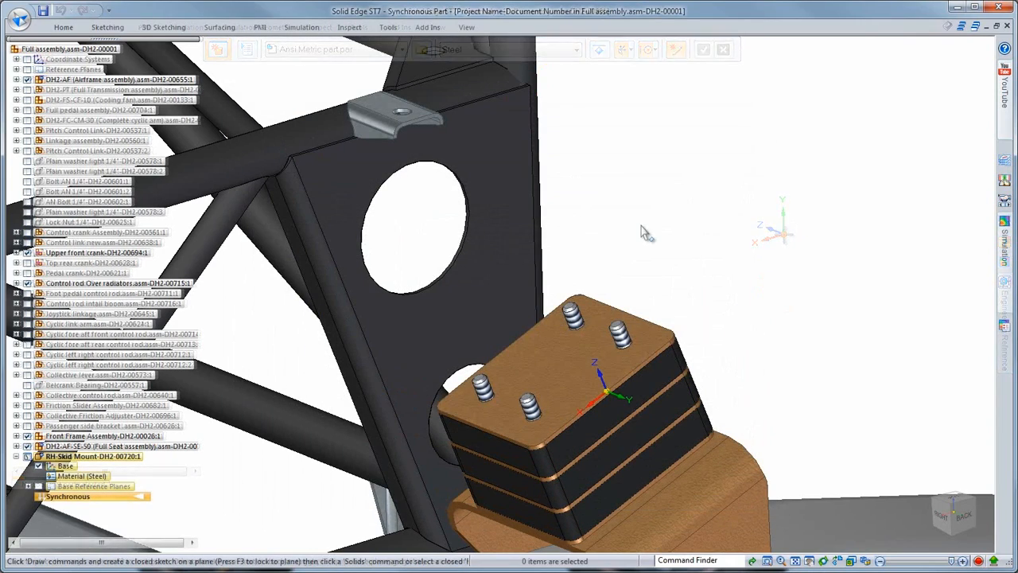
# Step: Choose the Box solid from the Home Solids group as the part's first shape
pyautogui.click(64, 27)
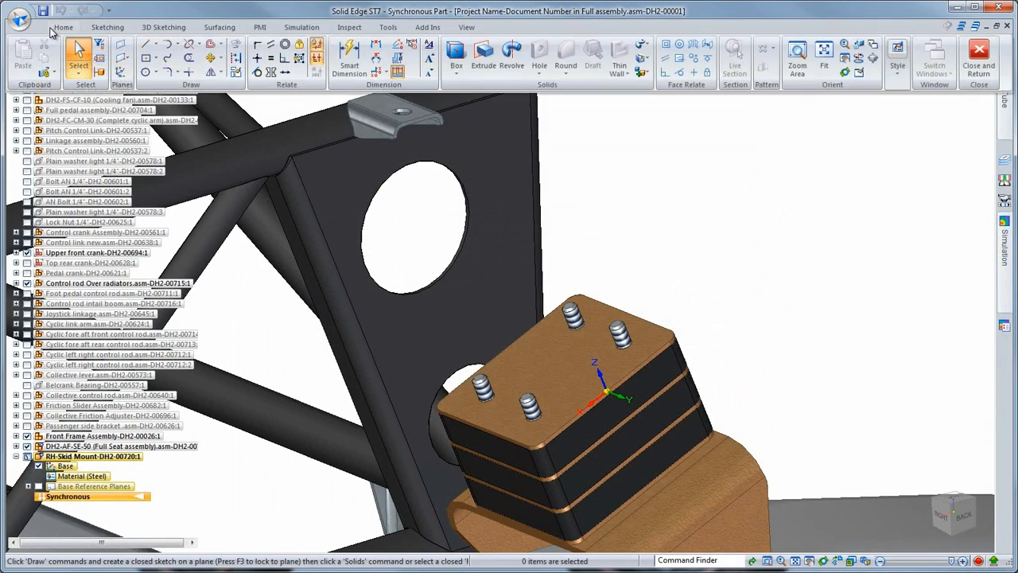
pyautogui.moveTo(455, 57)
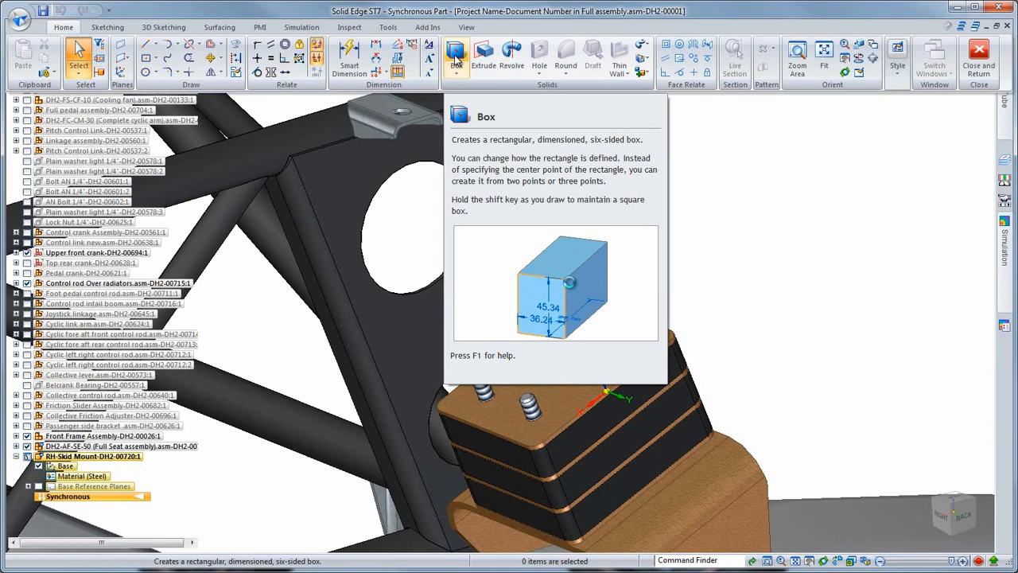
pyautogui.click(455, 57)
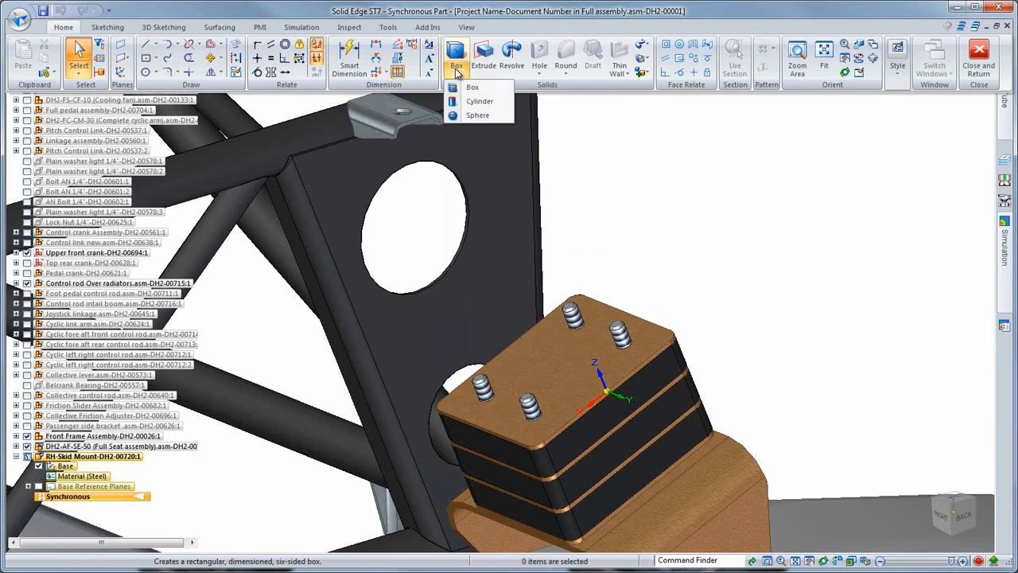
pyautogui.click(473, 86)
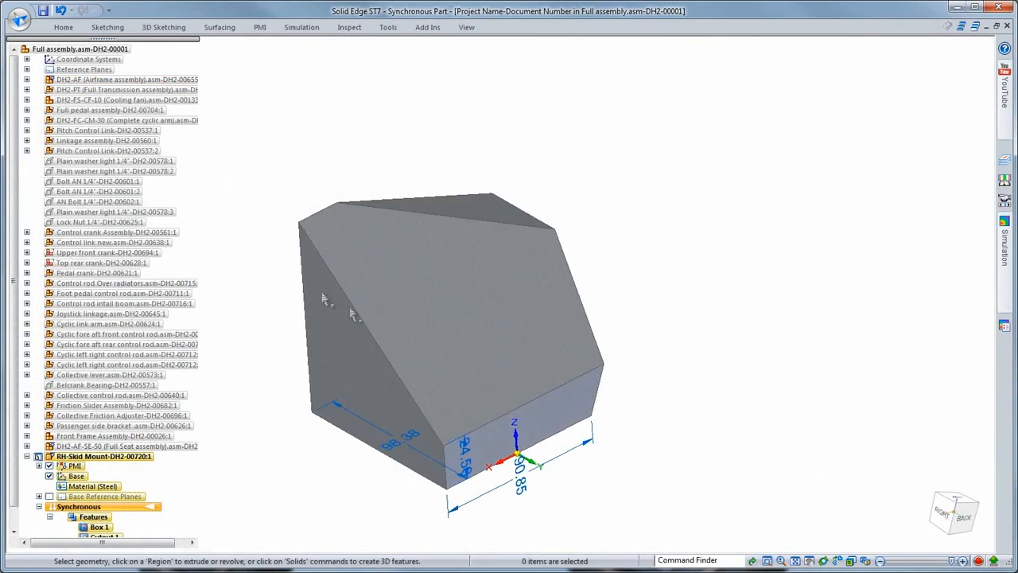
# Step: Project the sloped top face's edges into a sketch with default projection options
pyautogui.click(454, 65)
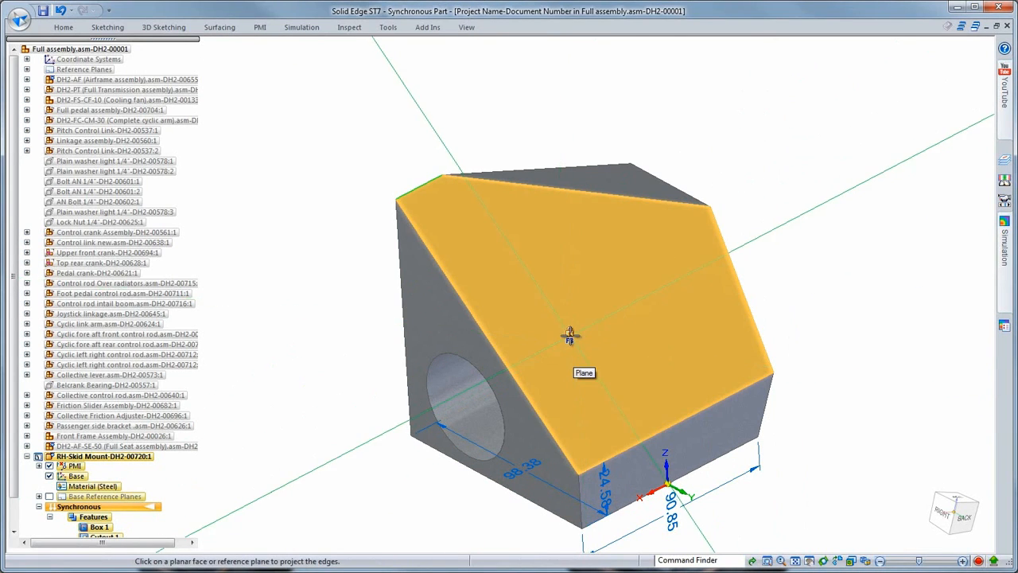
pyautogui.click(570, 337)
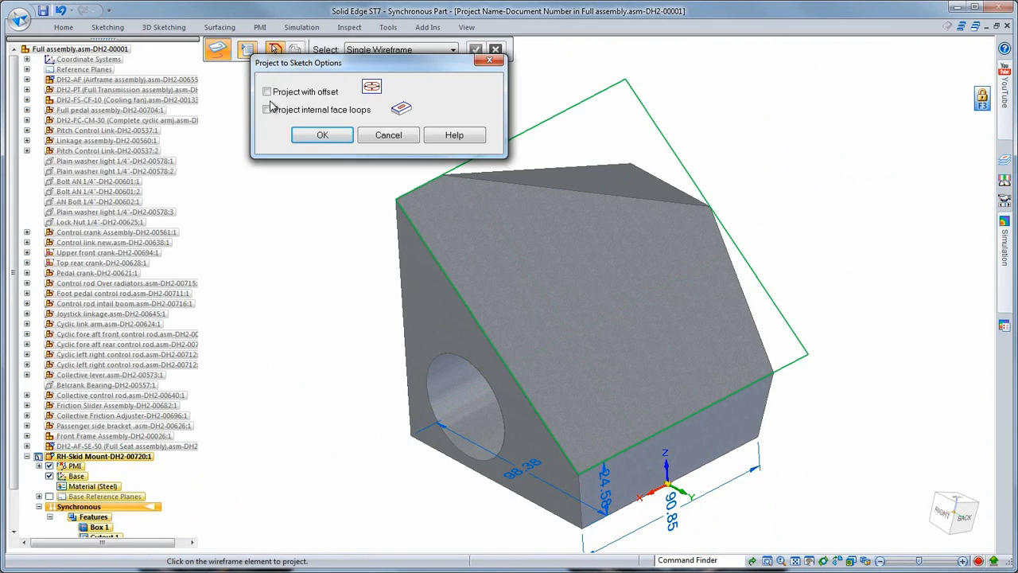
pyautogui.click(321, 134)
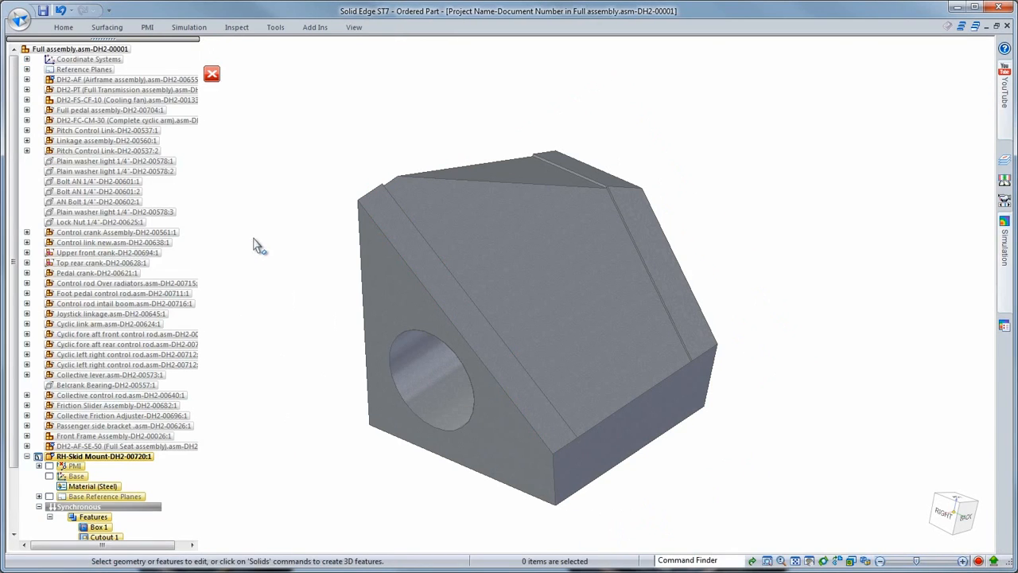
pyautogui.moveTo(261, 207)
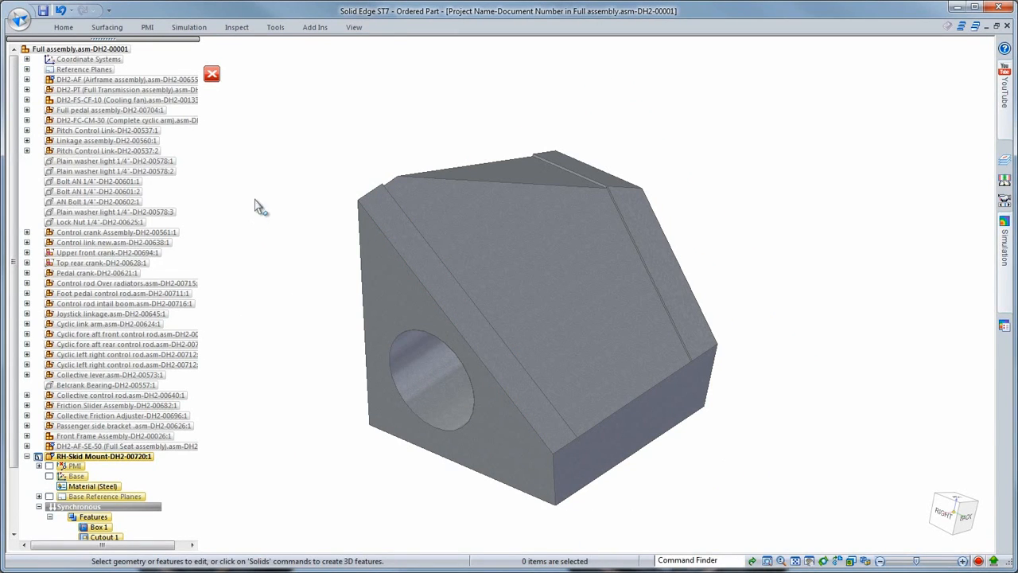
# Step: Convert the block to sheet metal with a 5 mm bend radius and 3 mm gap instead of defaults
pyautogui.click(275, 28)
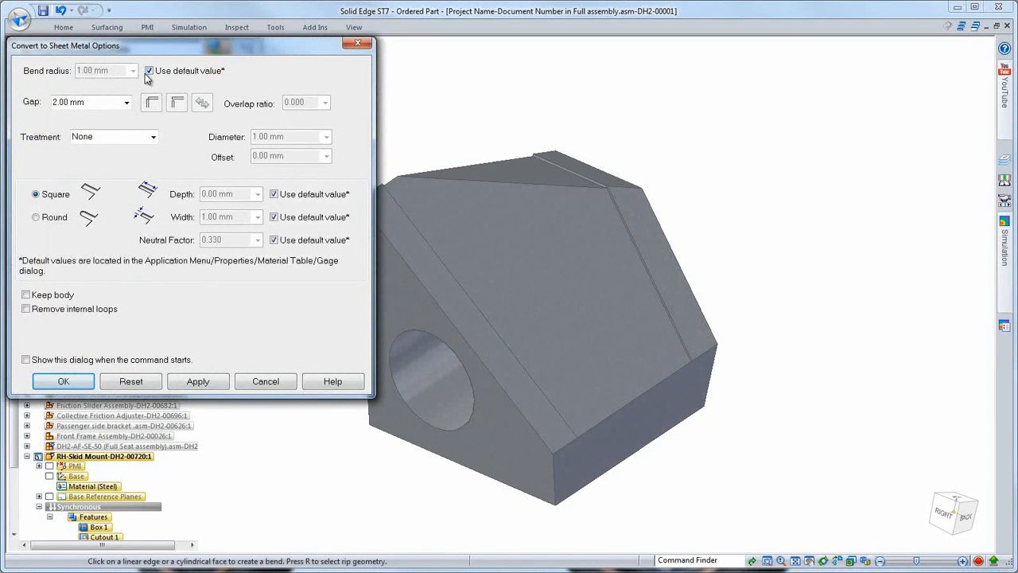
pyautogui.click(150, 70)
pyautogui.write('3')
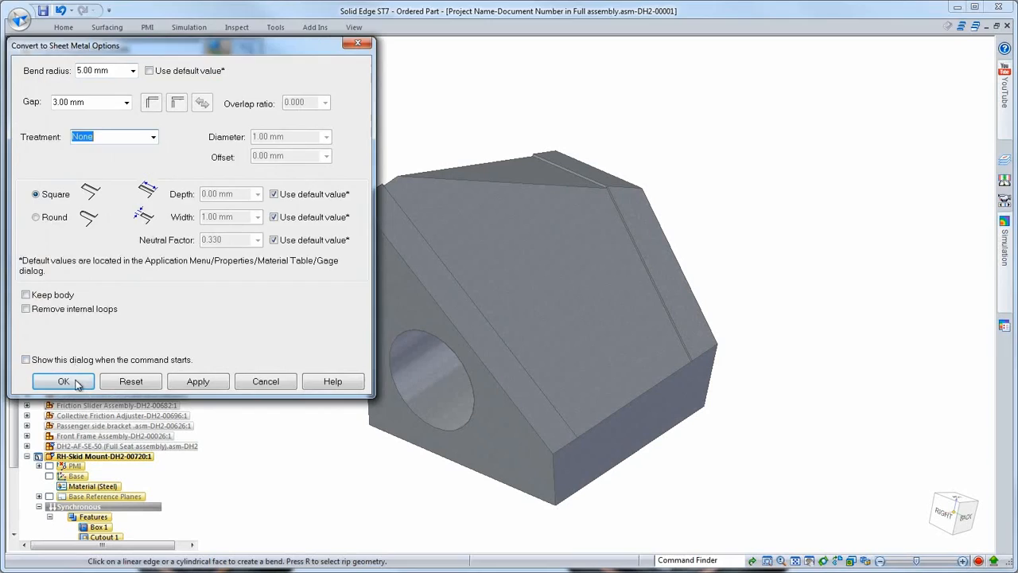
pyautogui.click(64, 381)
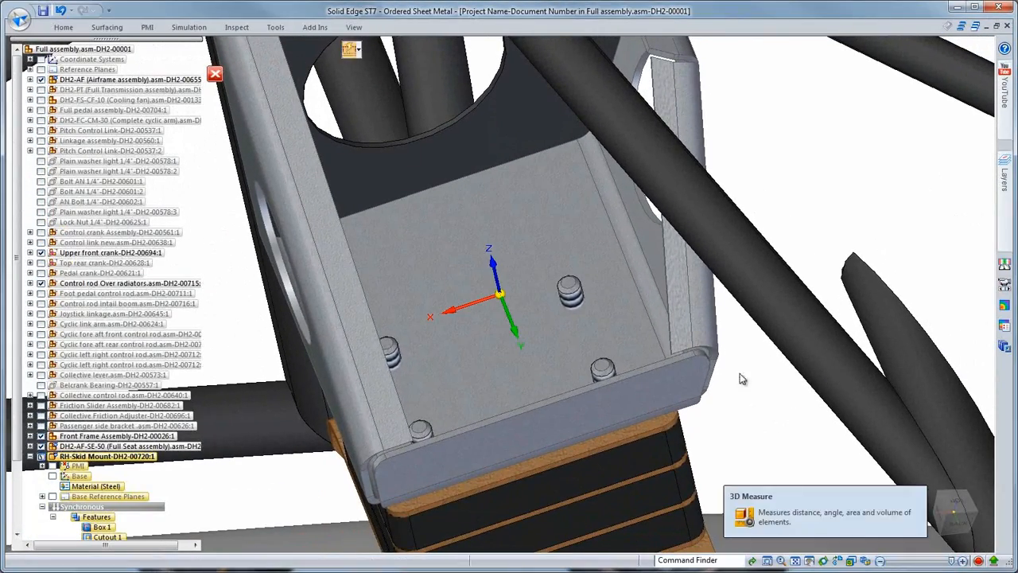
# Step: Measure the distance between two 6 mm holes in the mount floor with 3D Measure
pyautogui.click(422, 428)
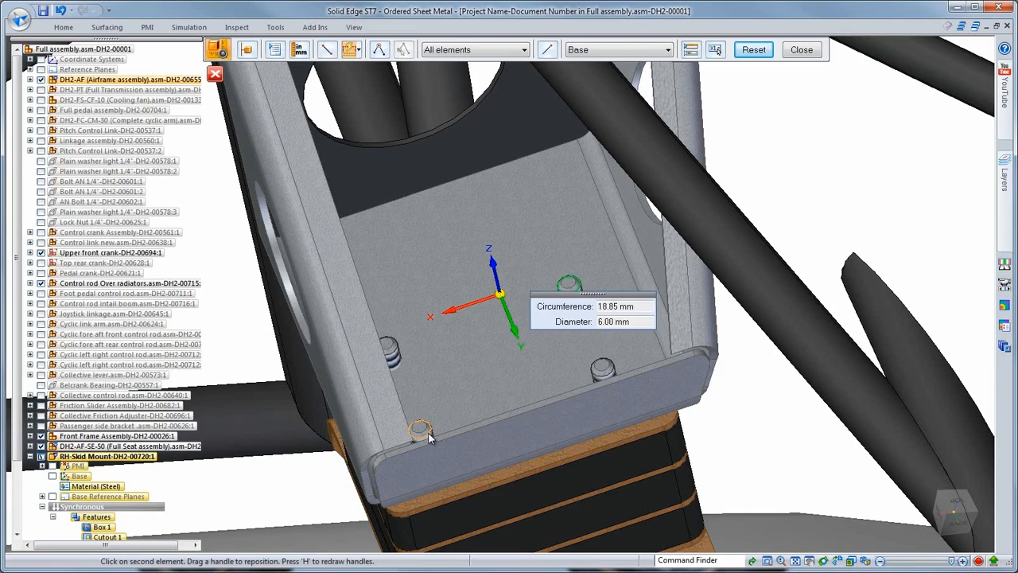
pyautogui.click(420, 429)
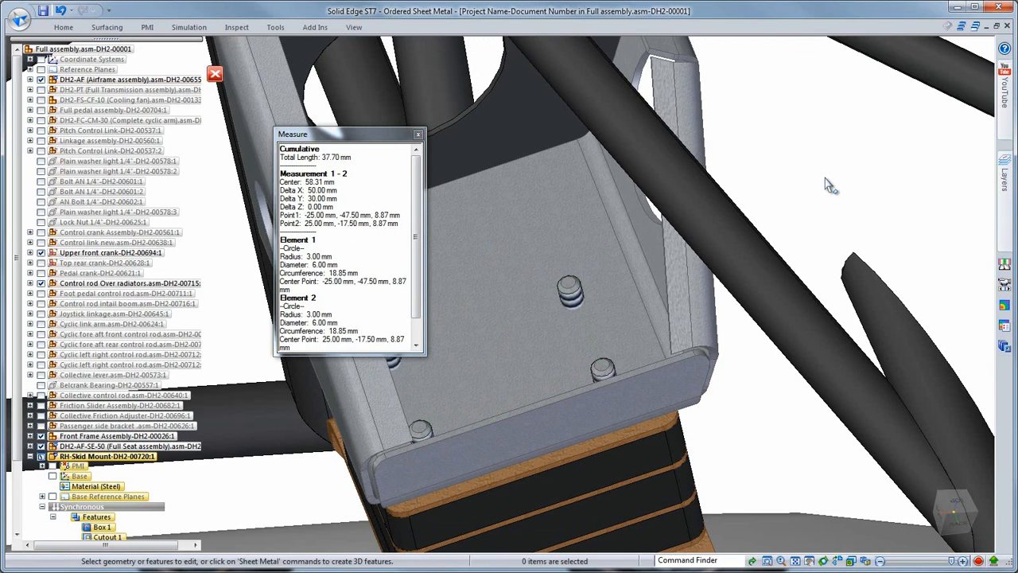
pyautogui.moveTo(786, 216)
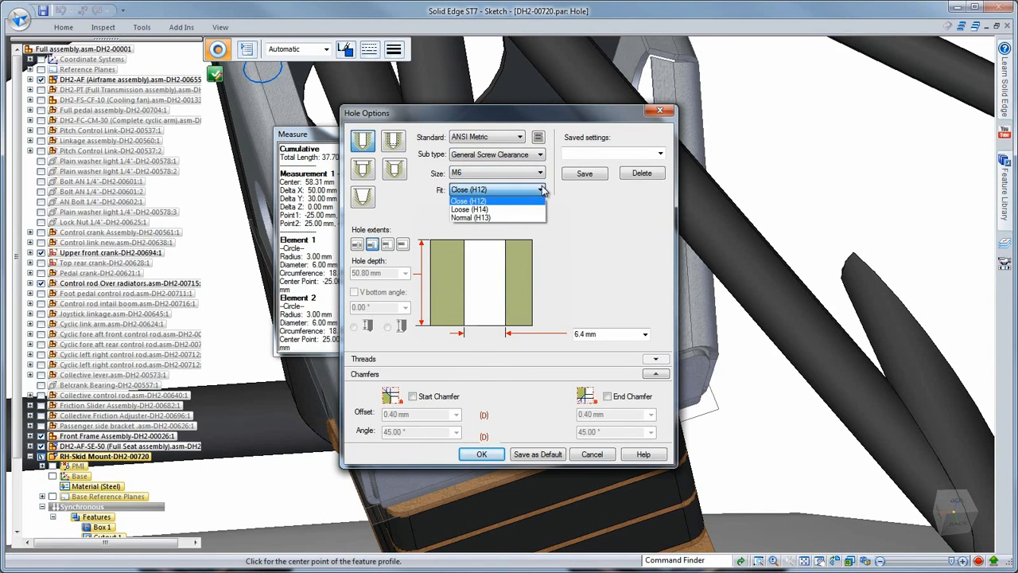
# Step: Set the M6 general screw clearance hole to Normal (H13) fit, 6.6 mm diameter
pyautogui.click(471, 216)
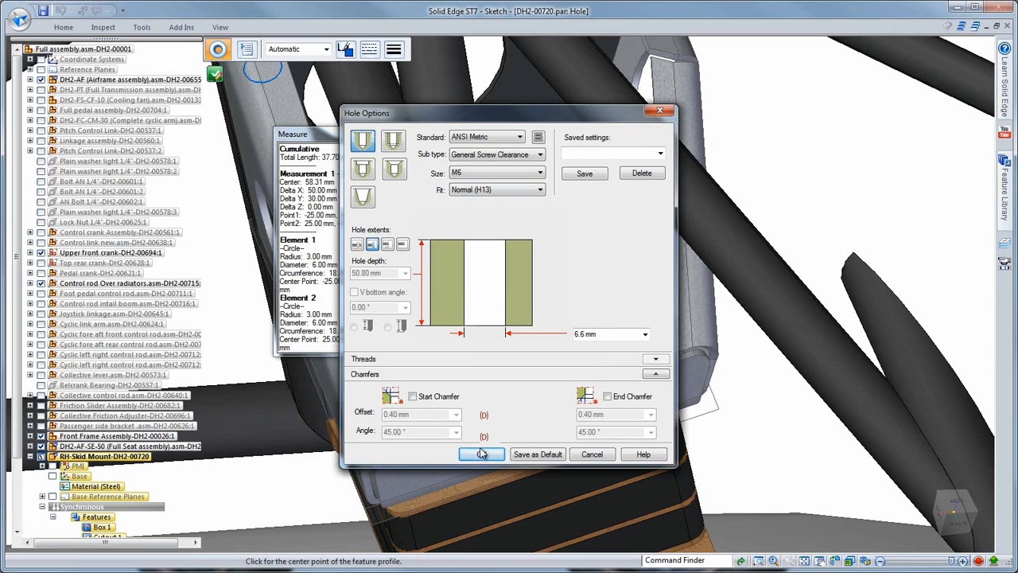
pyautogui.click(481, 453)
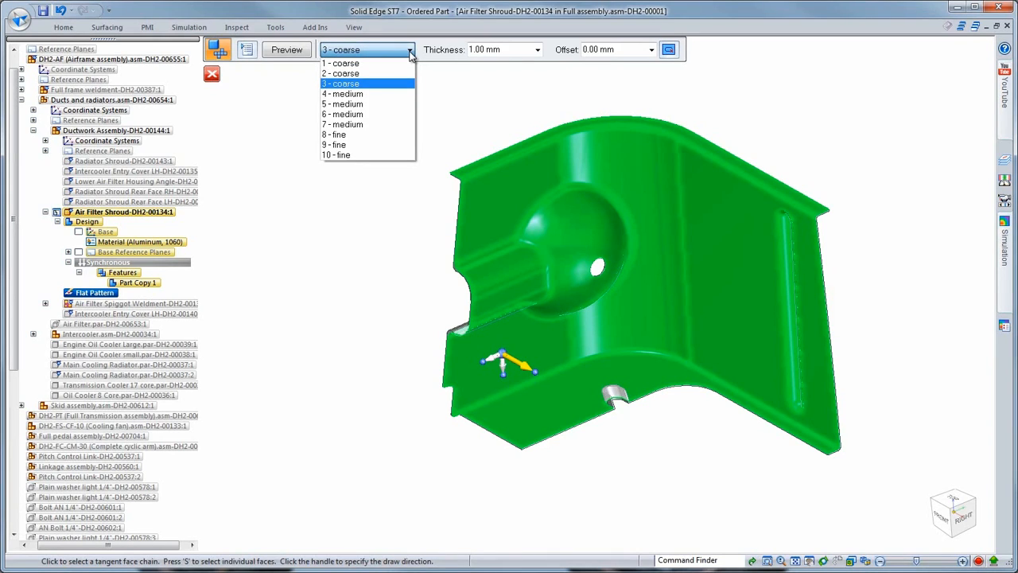
# Step: Preview the shroud's flat blank at coarse precision and dismiss the surface area comparison
pyautogui.click(340, 82)
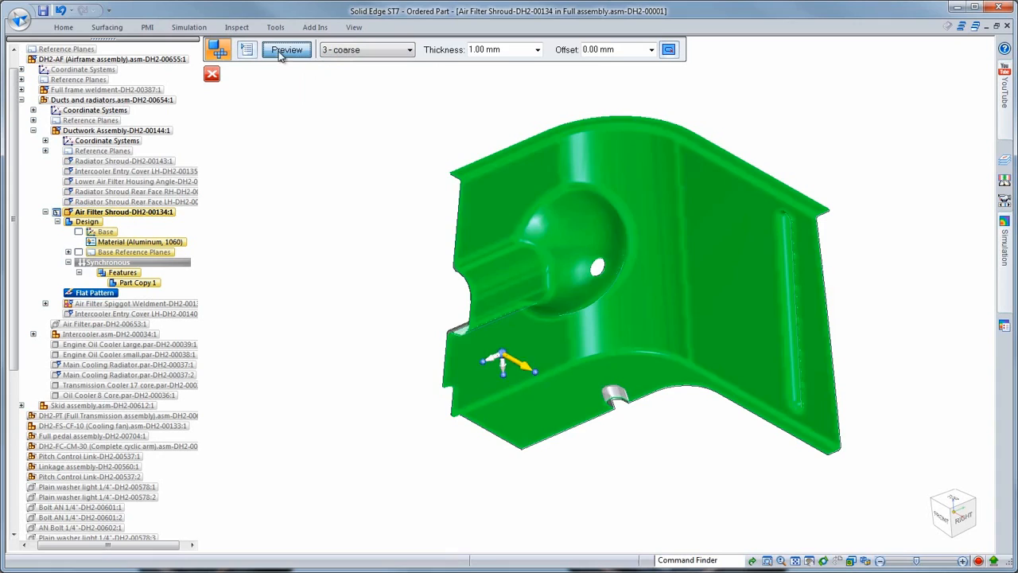
pyautogui.click(287, 49)
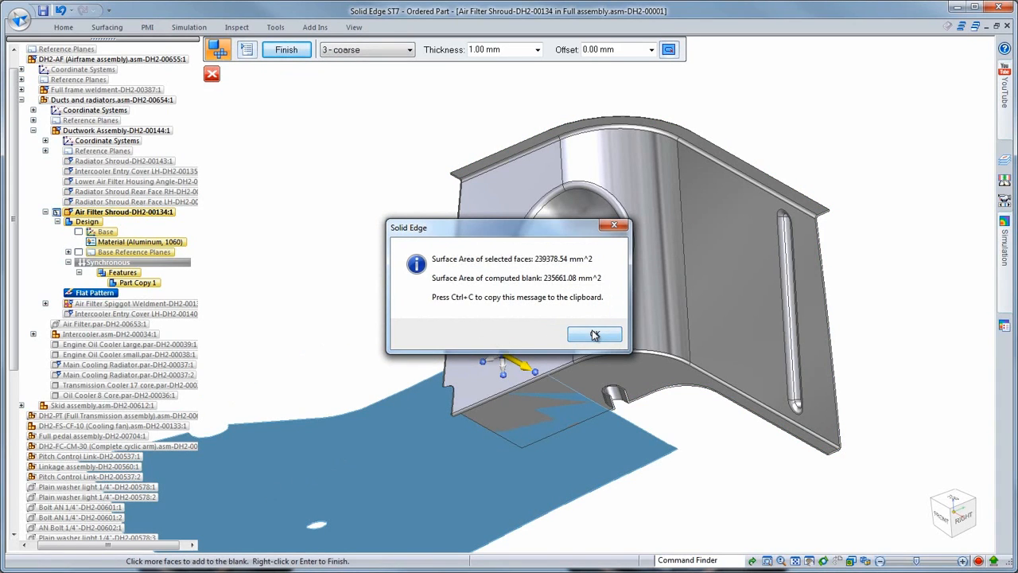
pyautogui.click(595, 334)
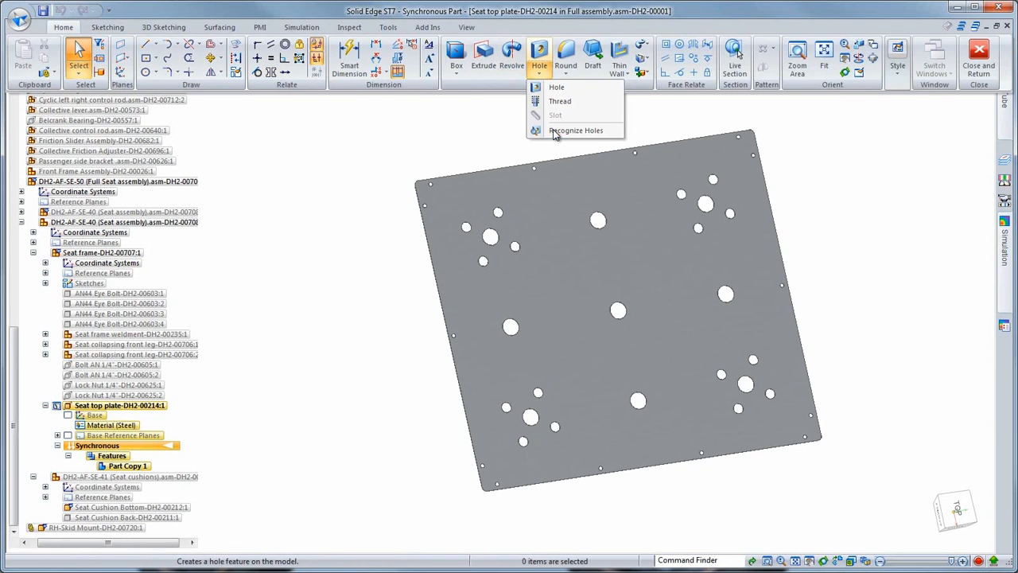
# Step: Recognize the seat top plate's openings as hole features, keeping all three hole types
pyautogui.click(576, 130)
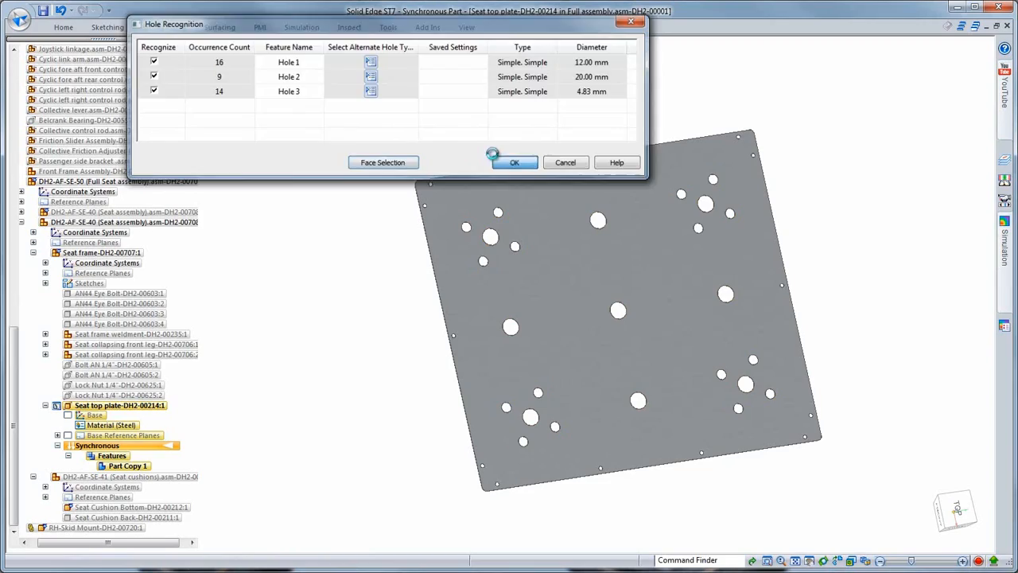
pyautogui.click(514, 162)
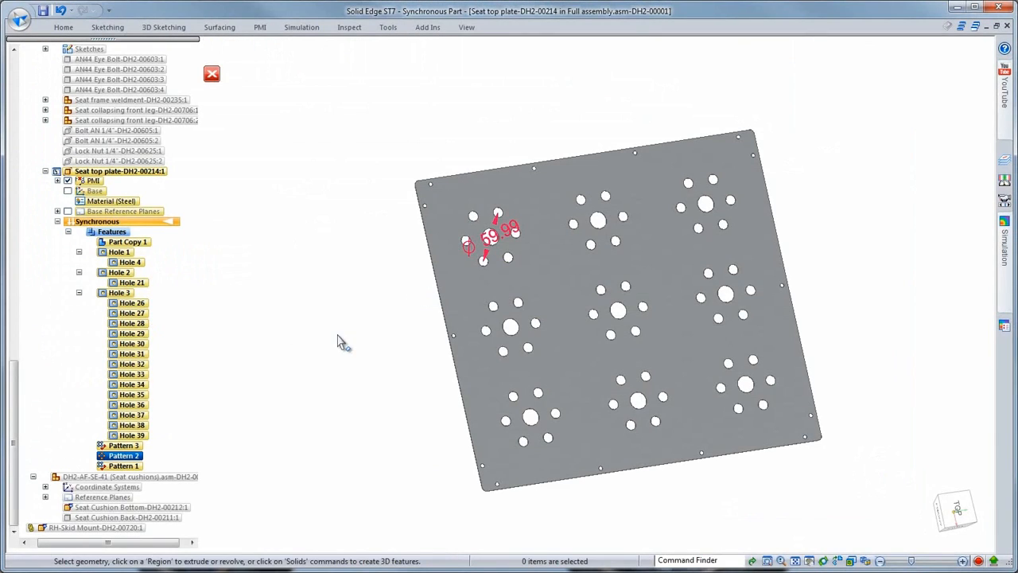